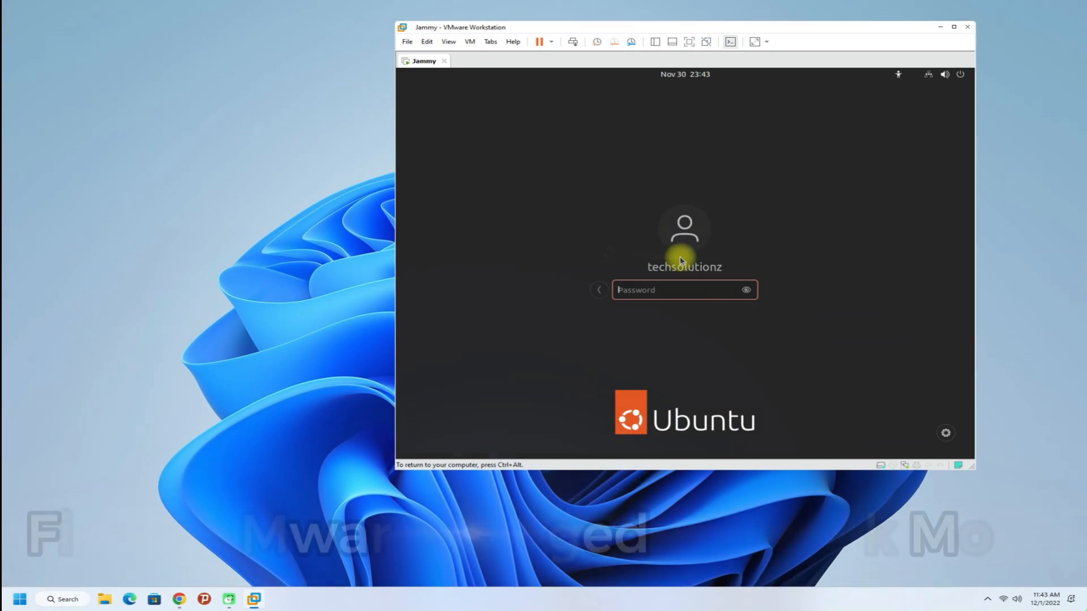
Enter the account password on the Ubuntu login screen to sign in.
type("password")
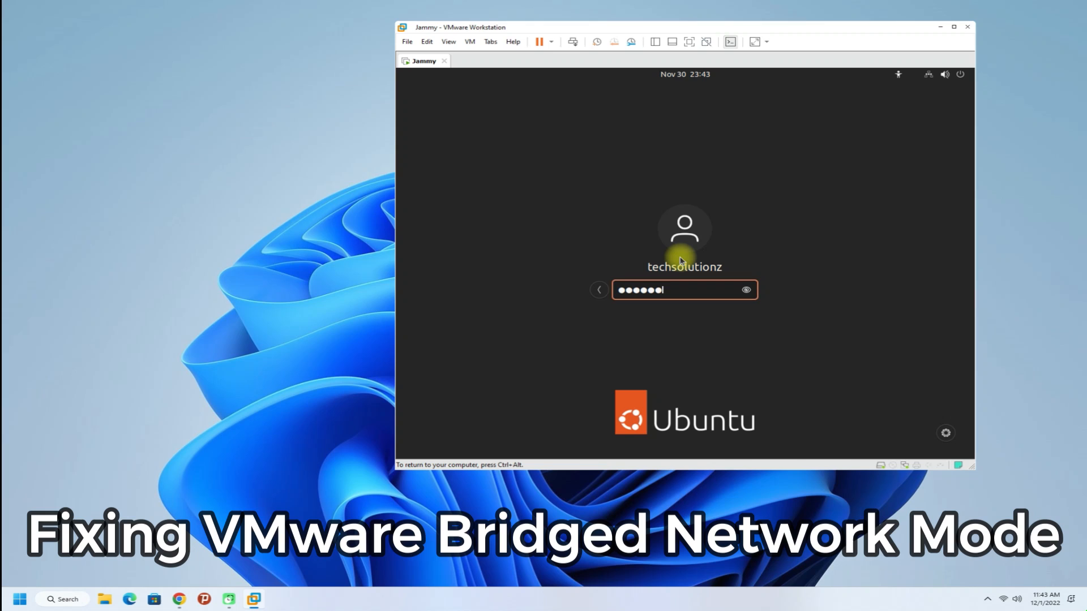
key("Return")
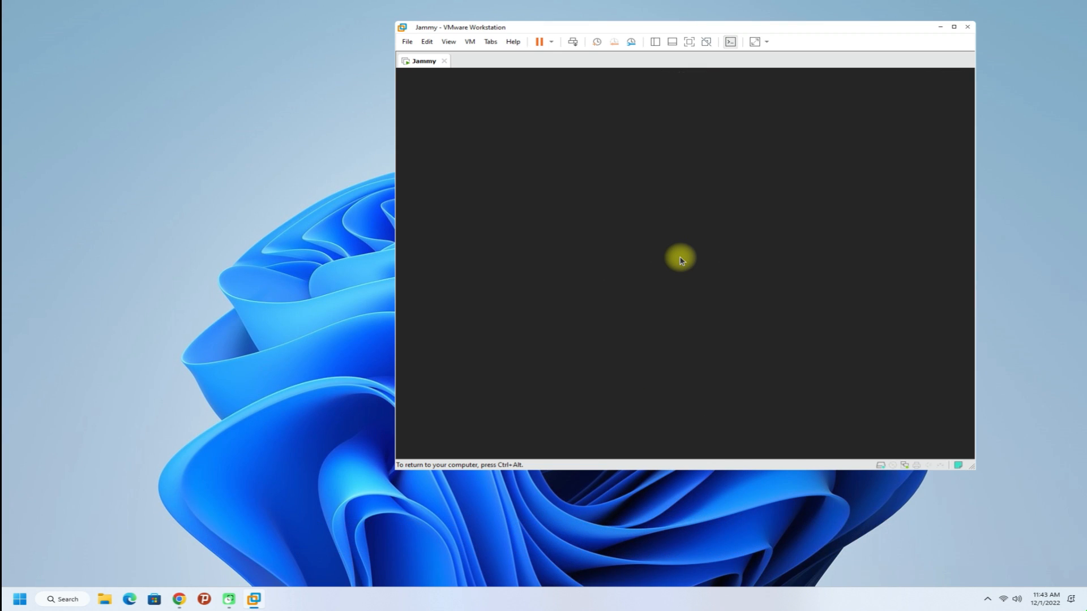
mouse_move(743, 303)
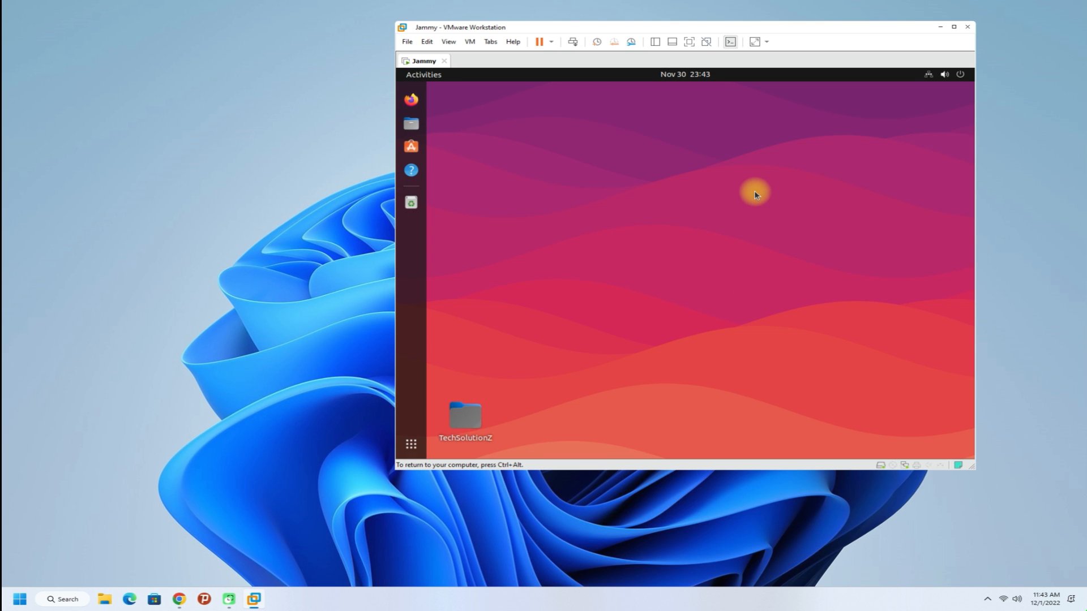
left_click(469, 42)
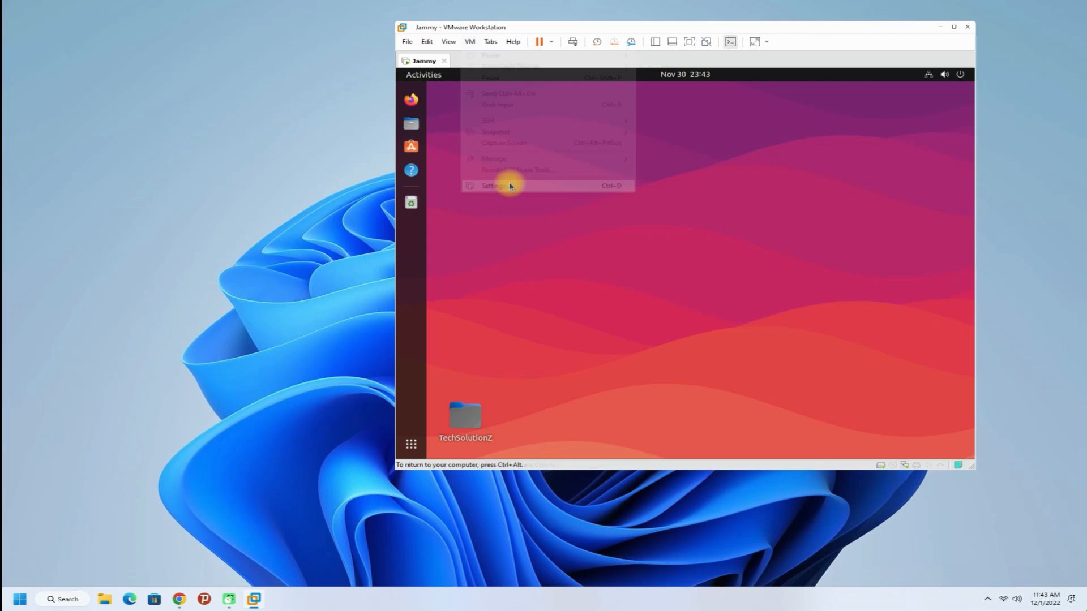
left_click(491, 186)
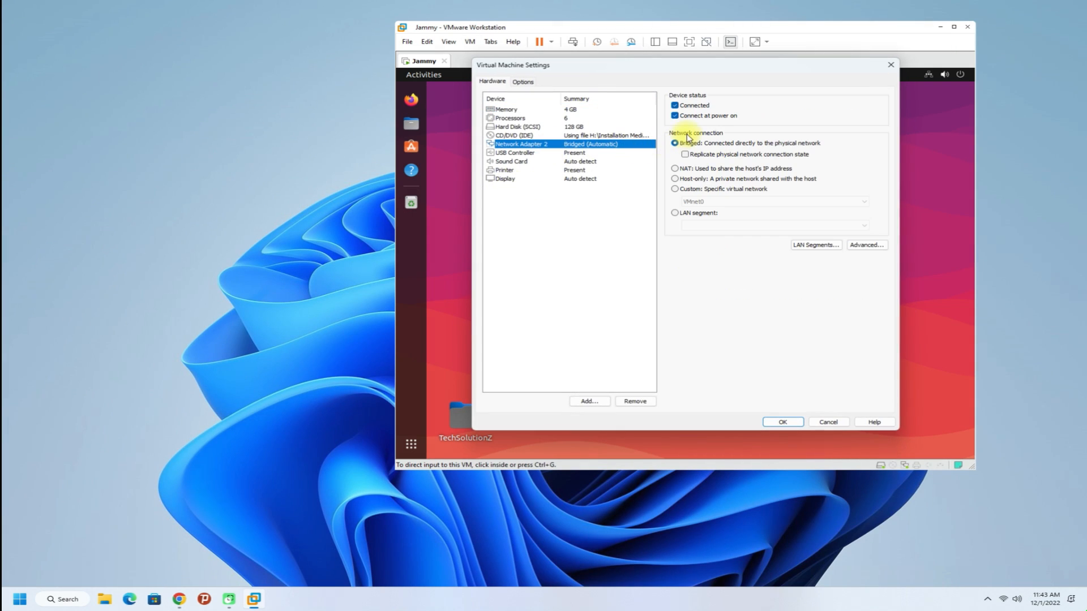
mouse_move(772, 146)
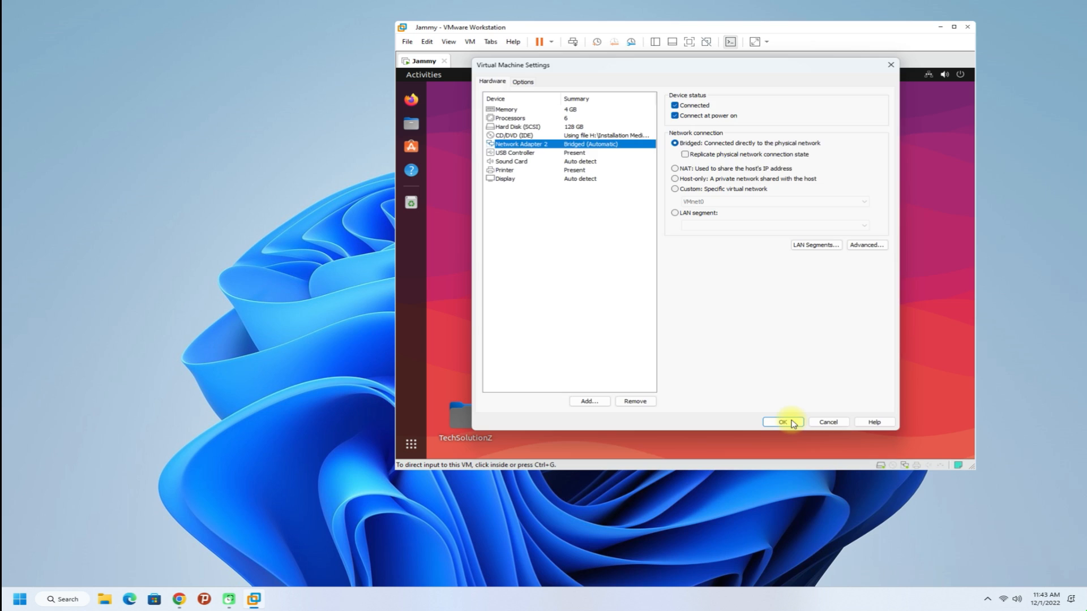
left_click(782, 422)
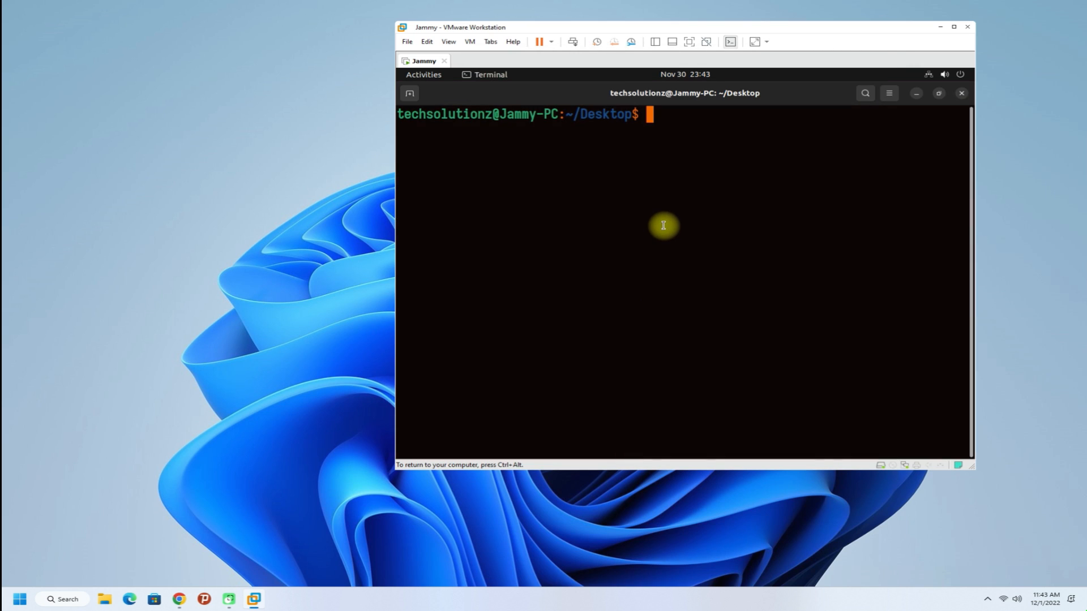
Run 'sudo apt update' in the guest terminal, which fails to fetch repositories.
type("sudo apt")
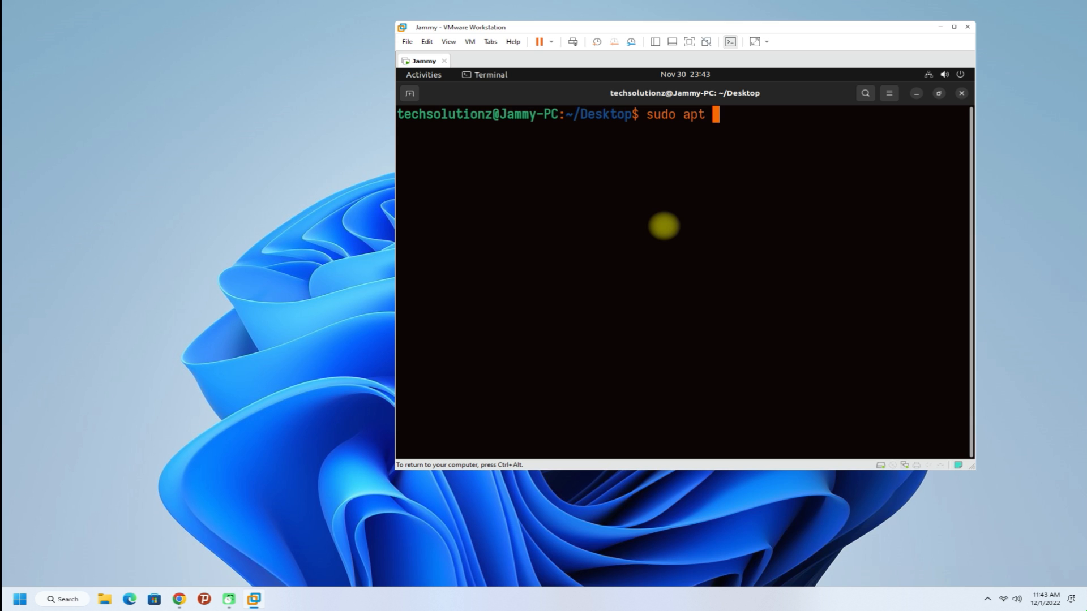
key("Return")
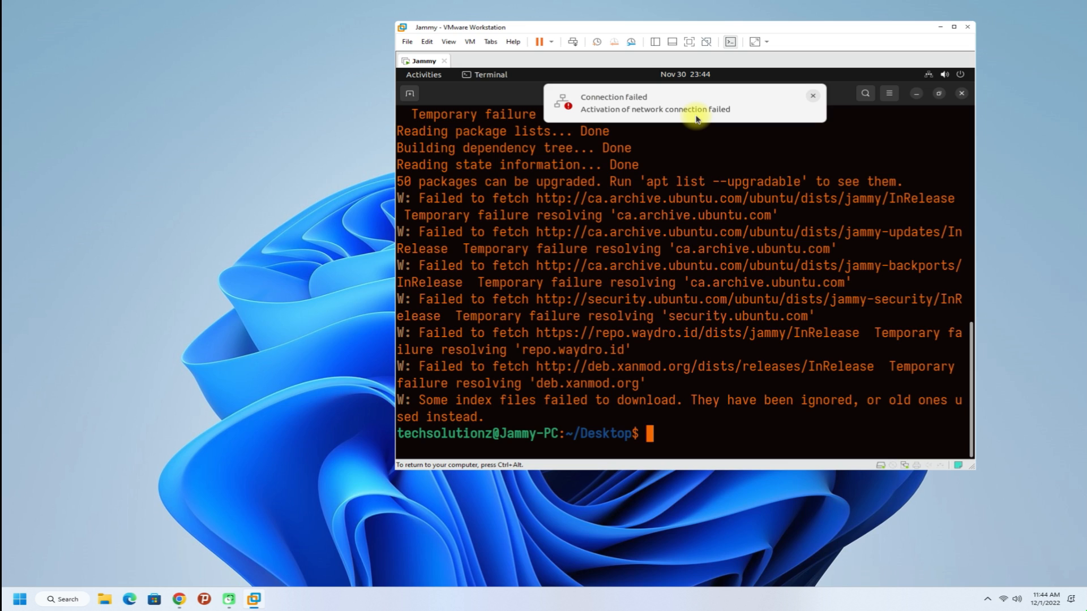
mouse_move(744, 102)
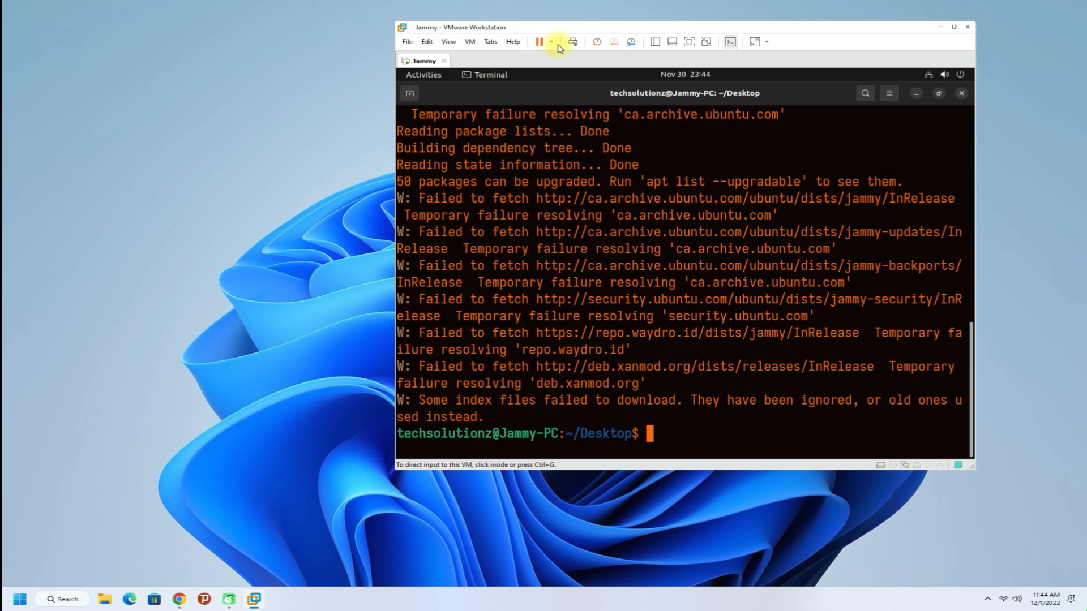
Power off Jammy from the toolbar power menu and confirm in the dialog.
left_click(550, 41)
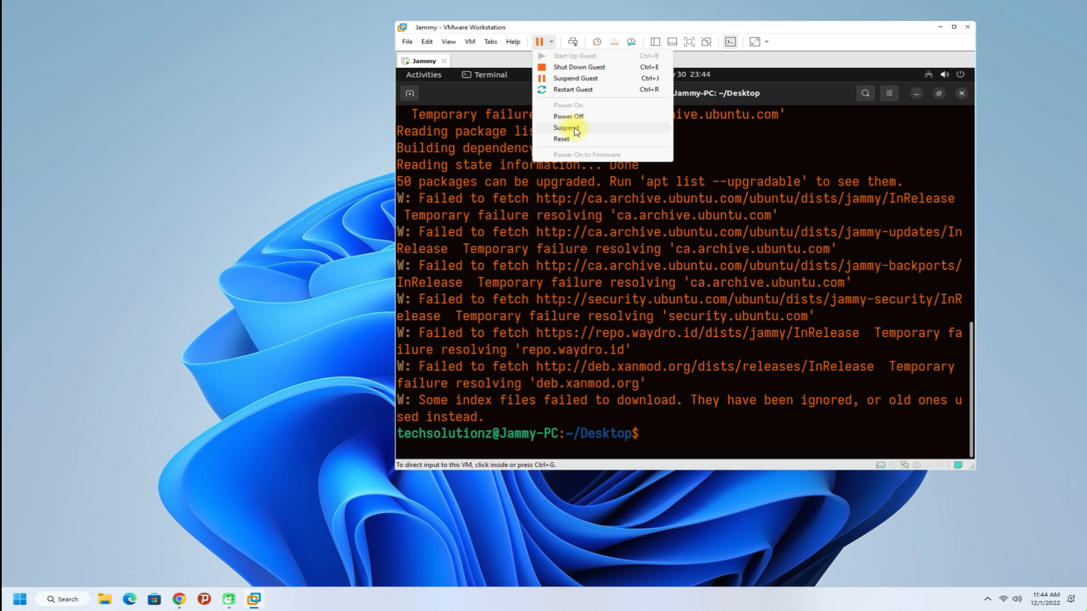
left_click(568, 115)
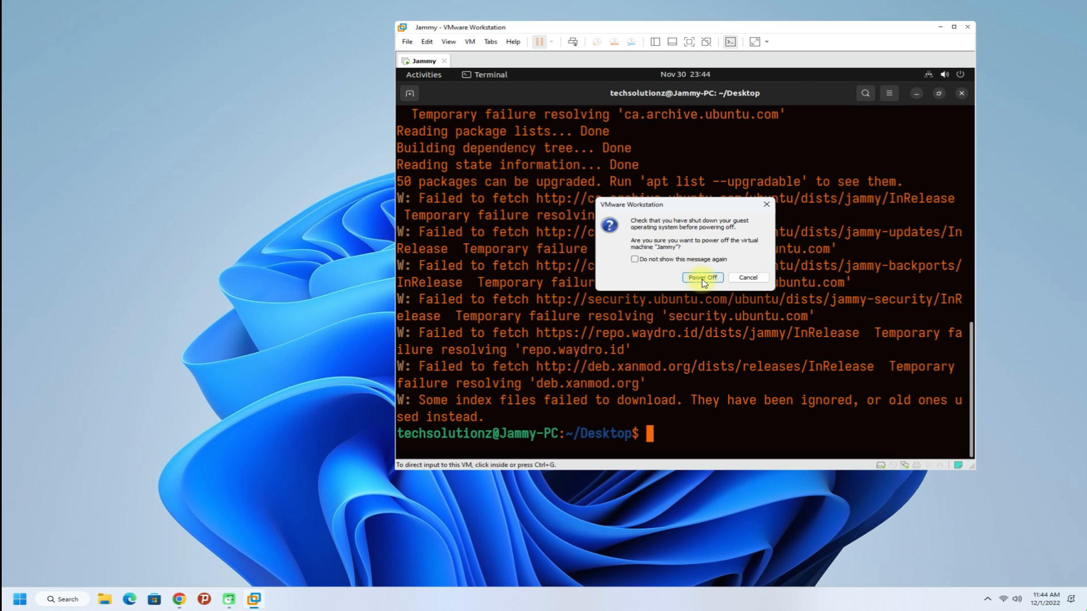
left_click(701, 278)
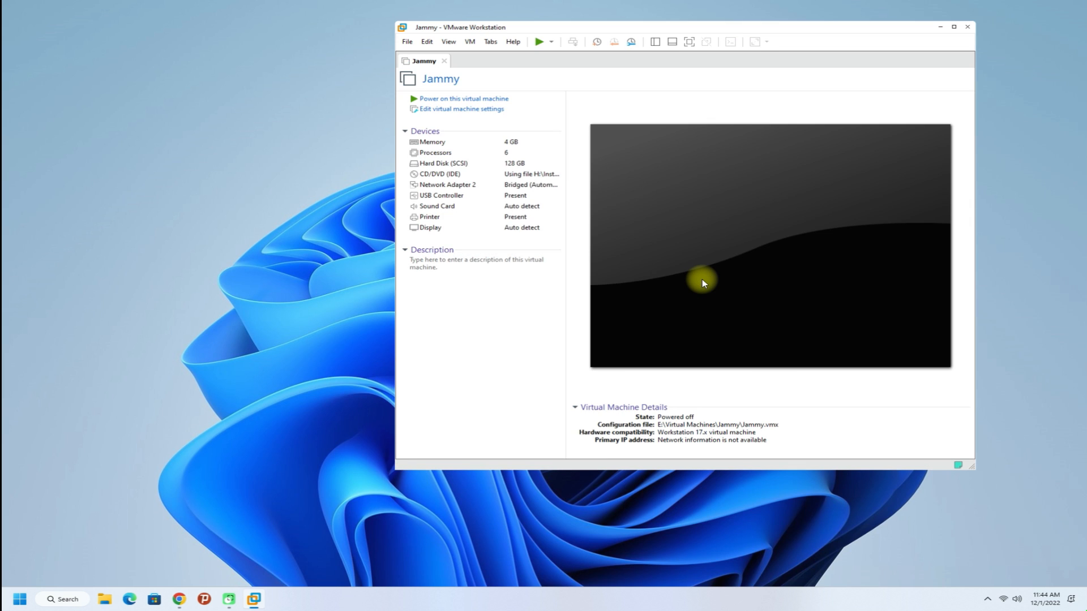
mouse_move(132, 318)
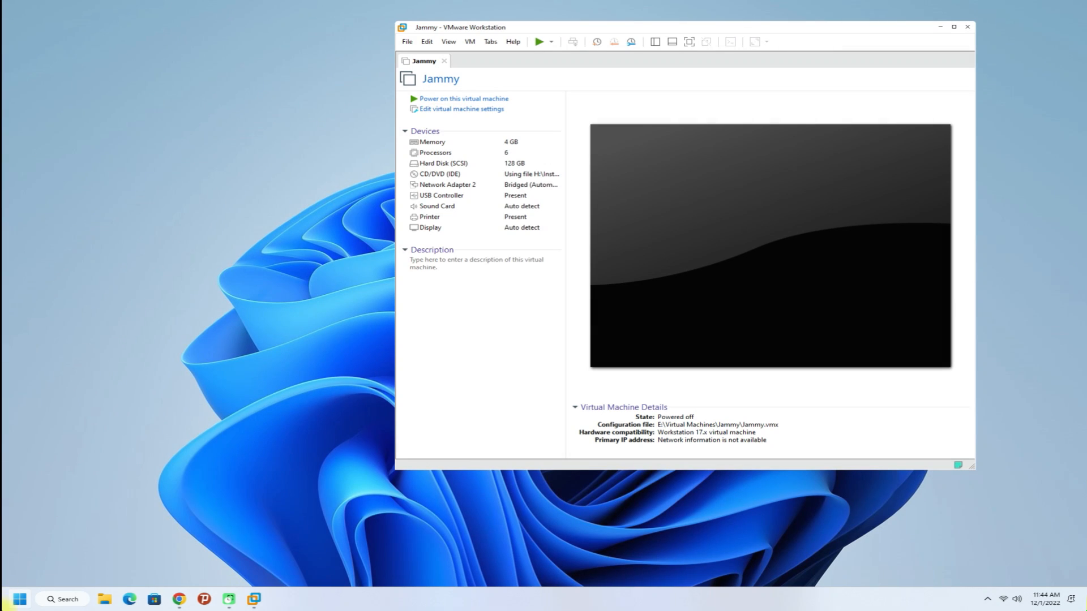
Search 'virtual' in the Start menu and launch Virtual Network Editor.
left_click(19, 599)
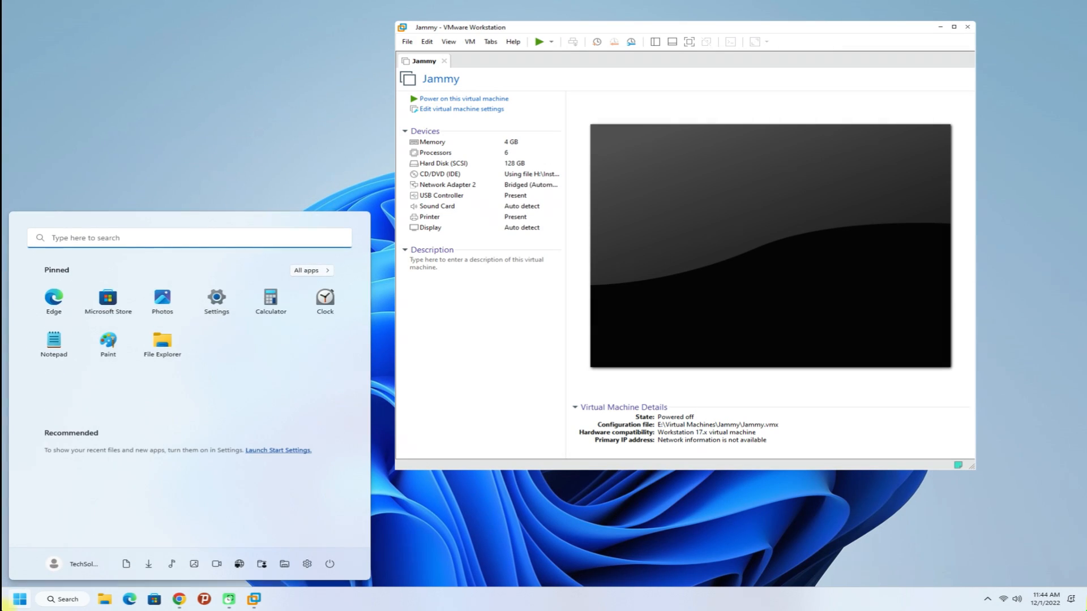
type("virtual")
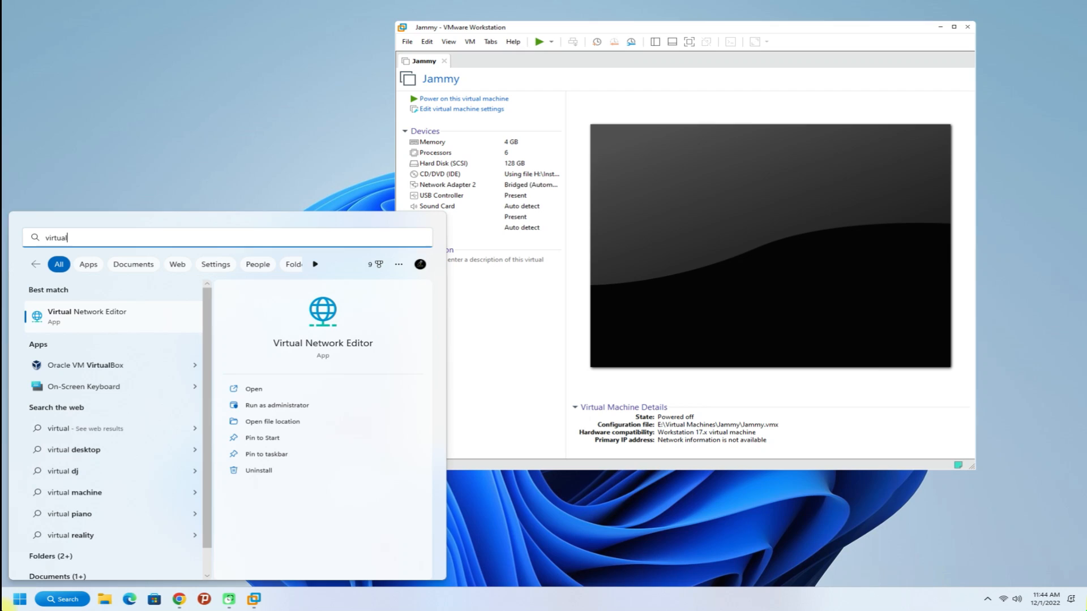
mouse_move(258, 389)
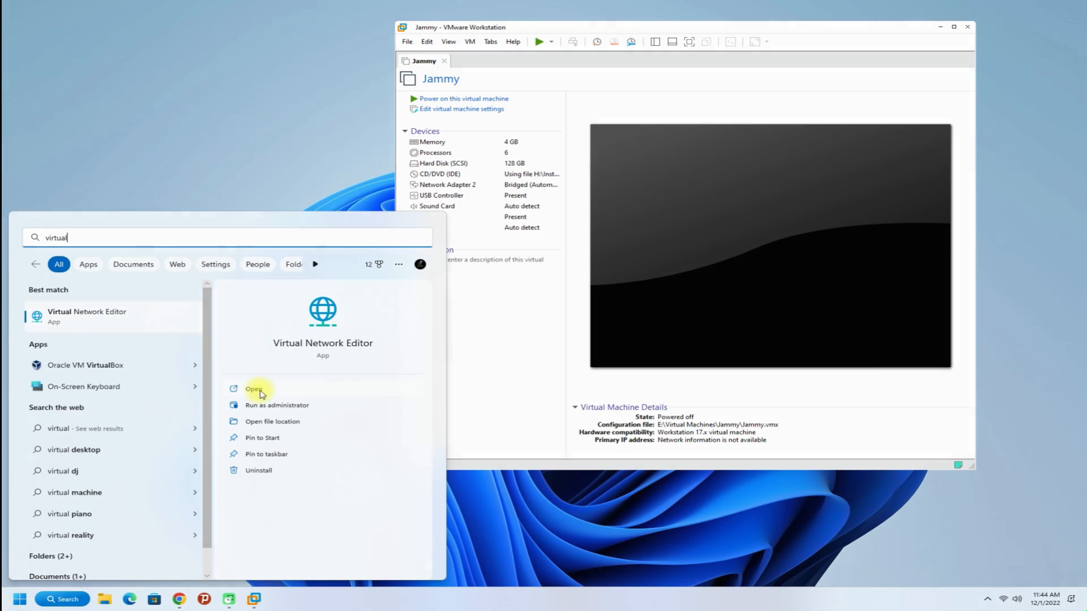
left_click(254, 389)
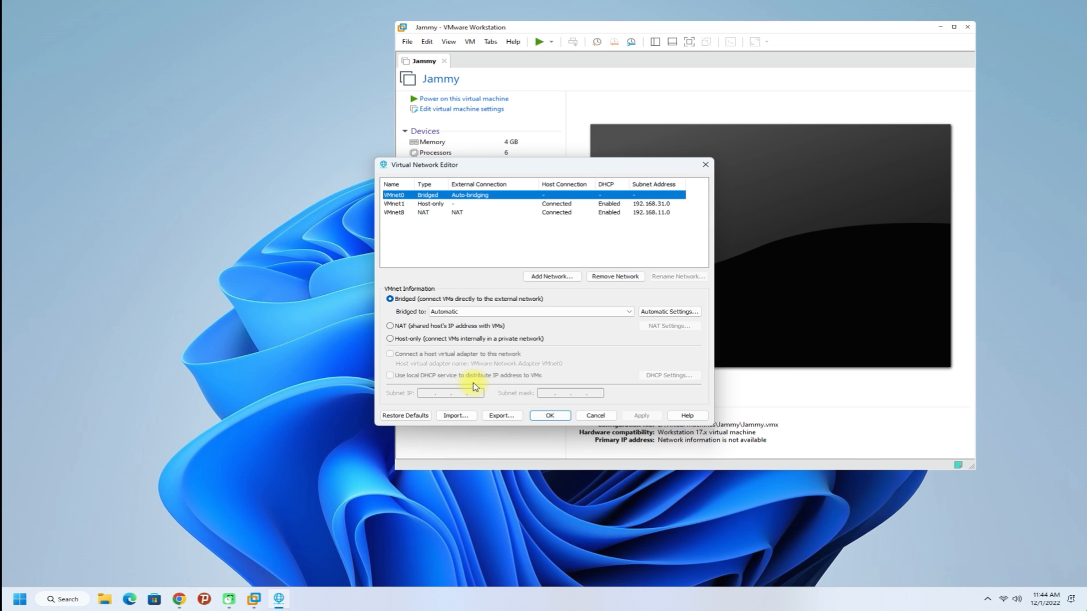
mouse_move(668, 311)
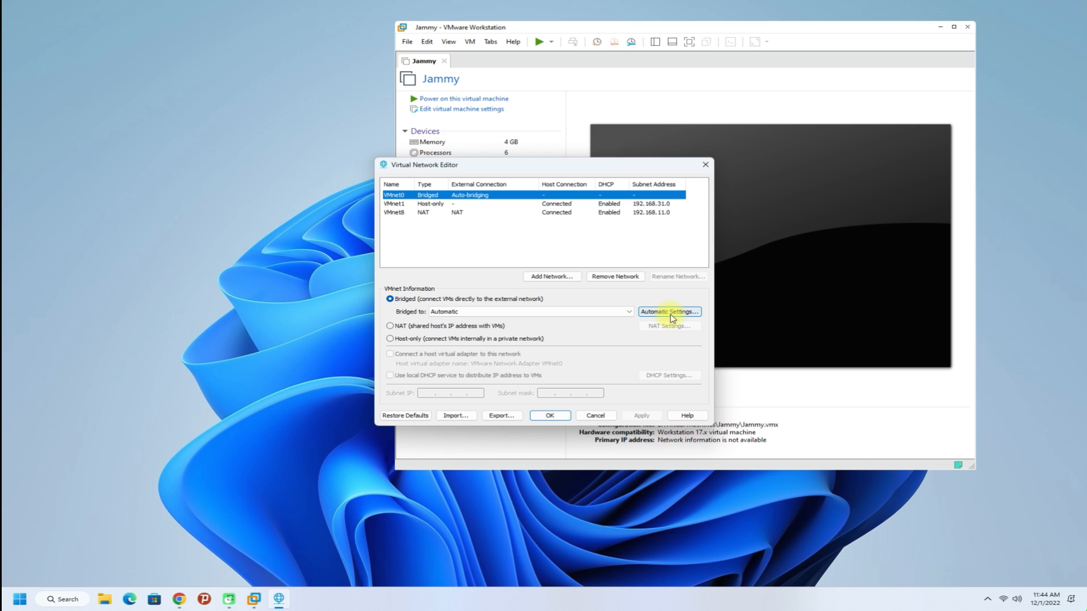
Bridge VMnet0 automatically to only the Intel Wireless-AC 9560 adapter, apply, and close.
left_click(667, 311)
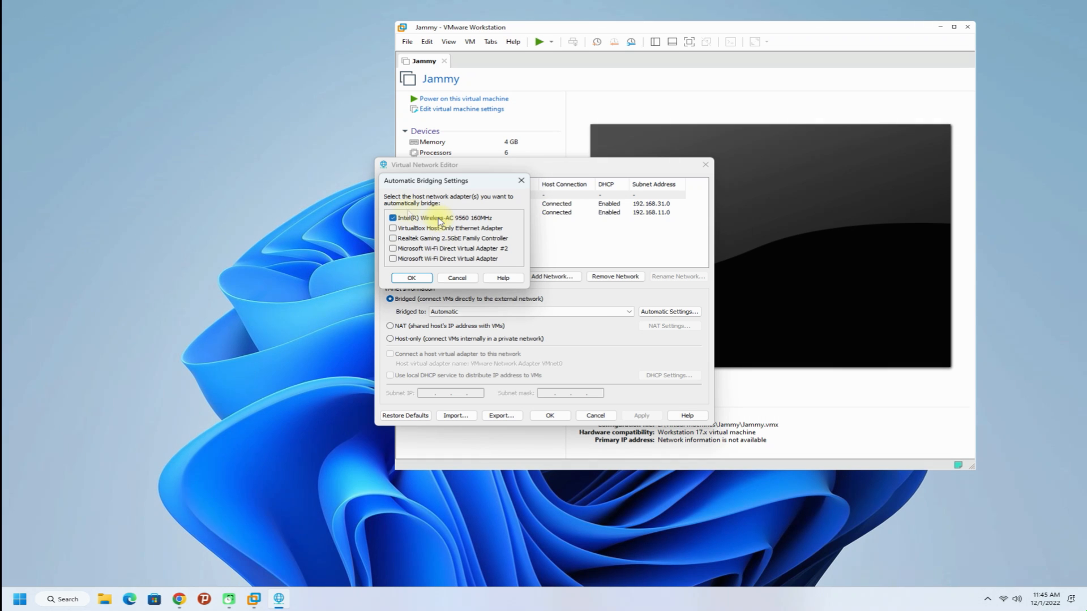
left_click(411, 277)
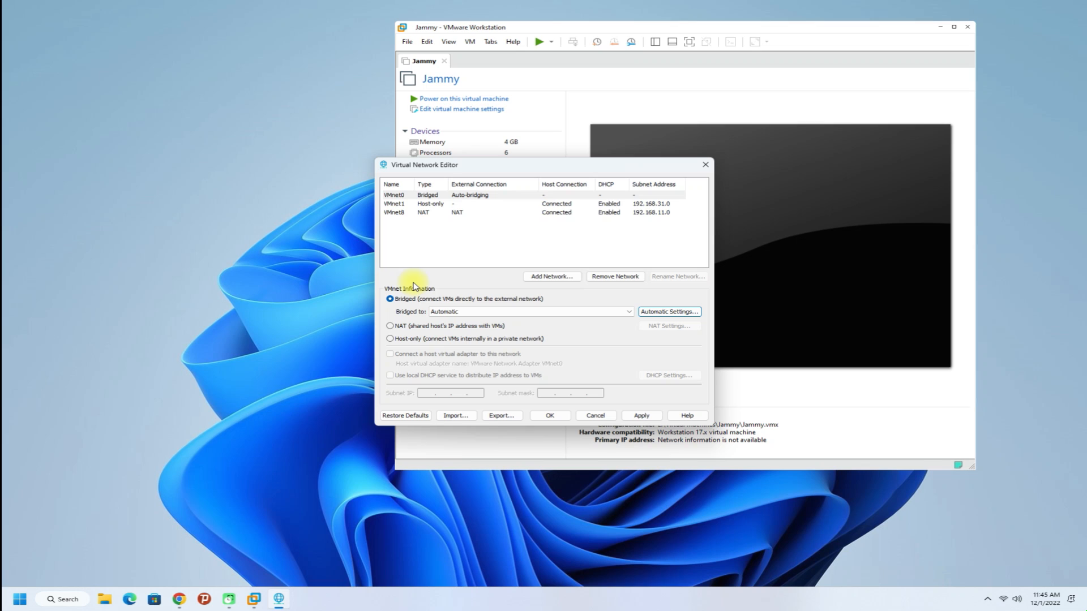
mouse_move(650, 352)
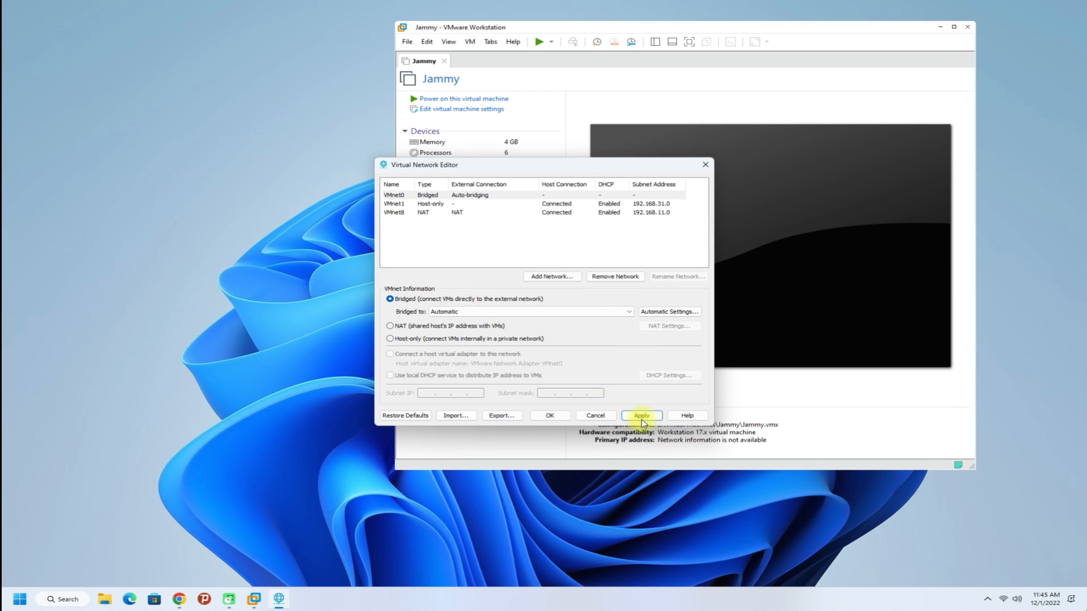
left_click(640, 415)
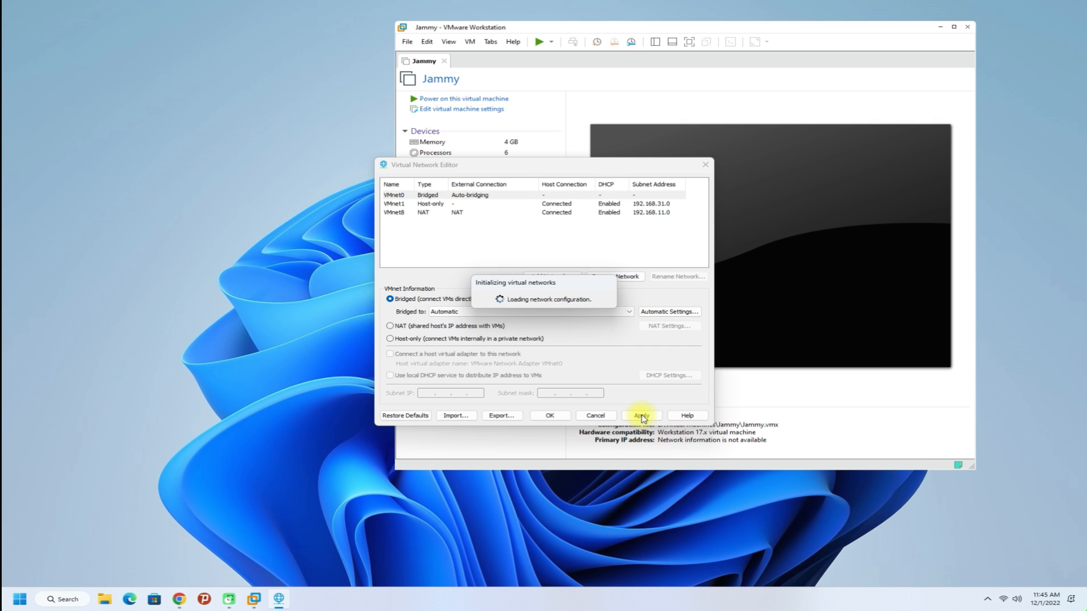
left_click(640, 415)
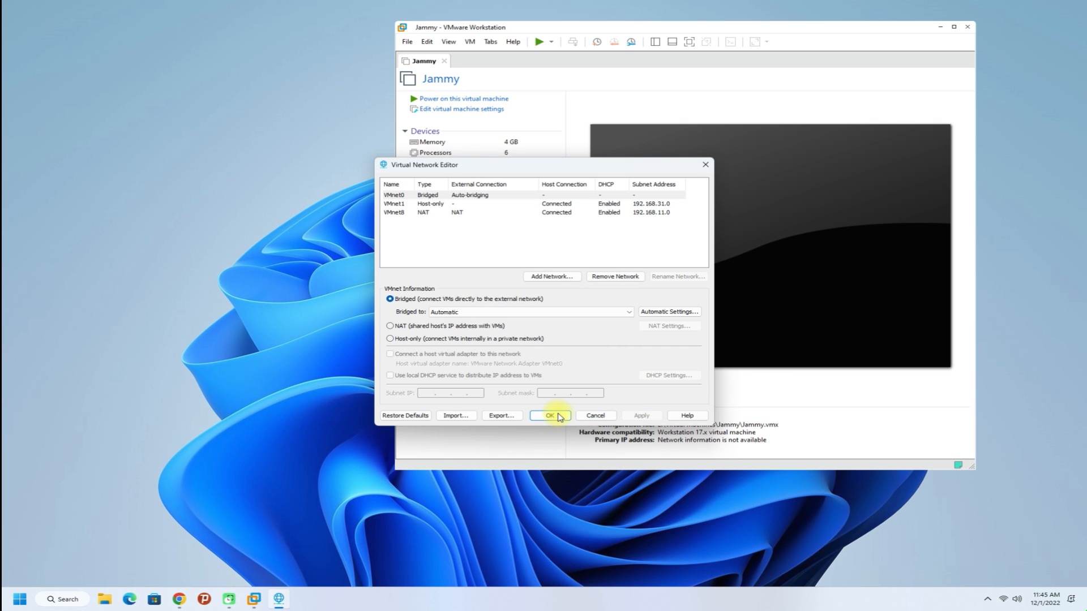
left_click(549, 415)
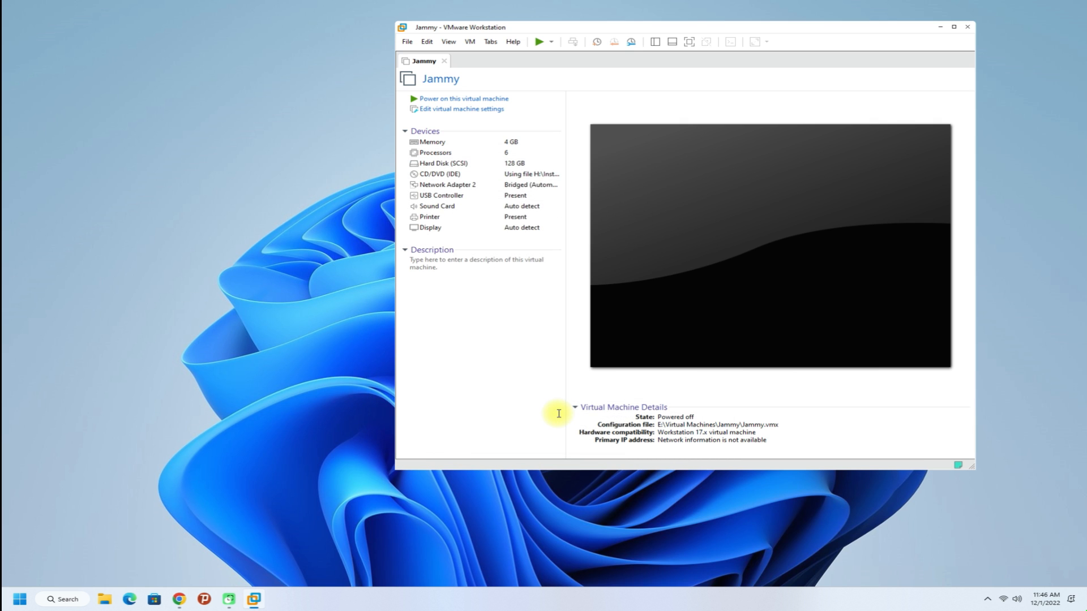
Power on Jammy, dismiss the sound warning, and log in to the Ubuntu user.
left_click(463, 98)
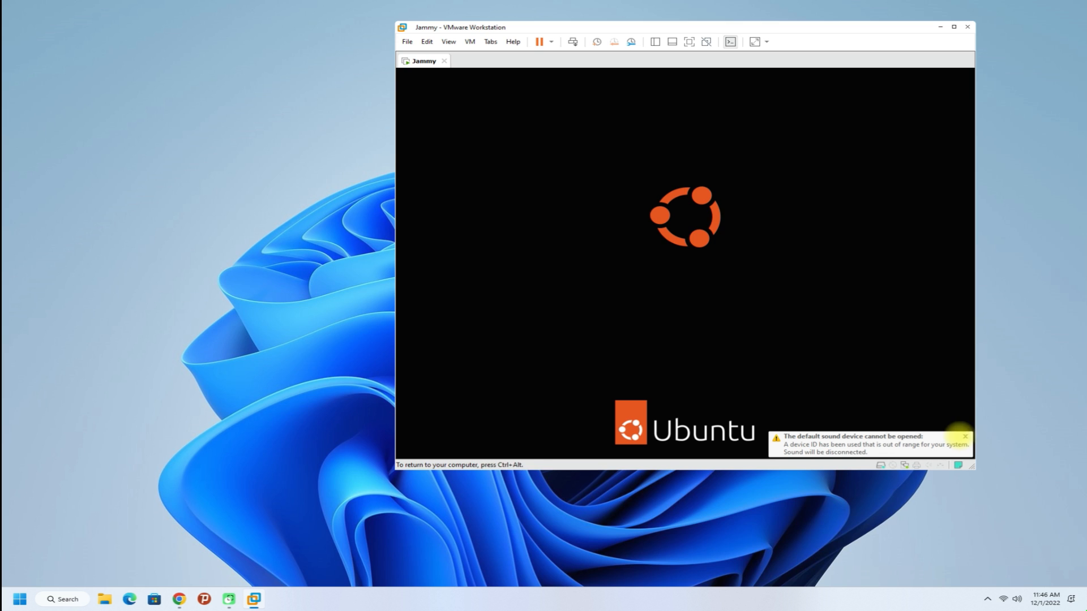
left_click(963, 436)
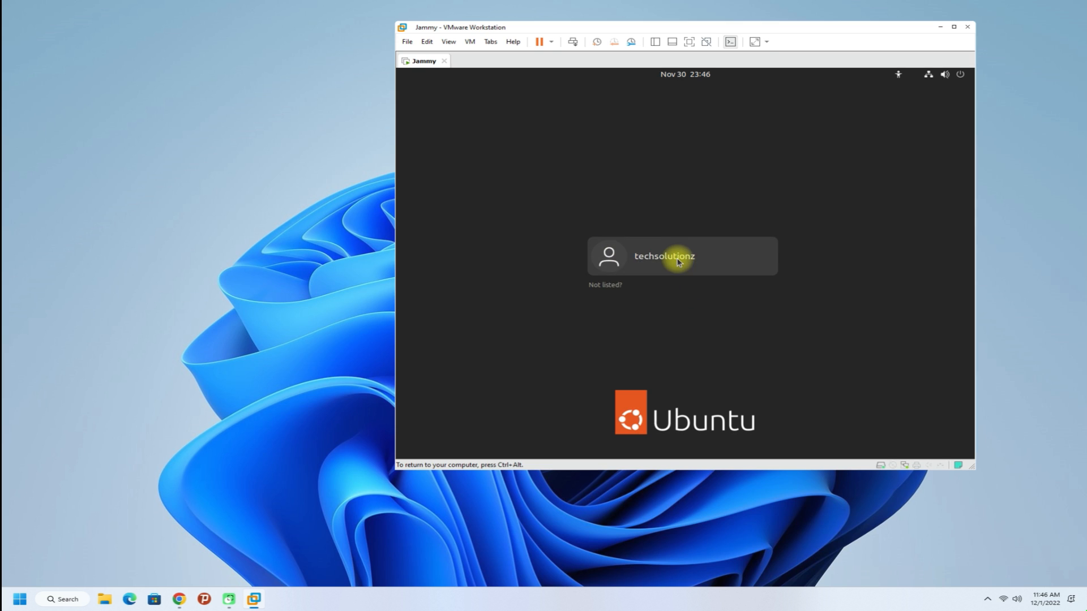
left_click(663, 256)
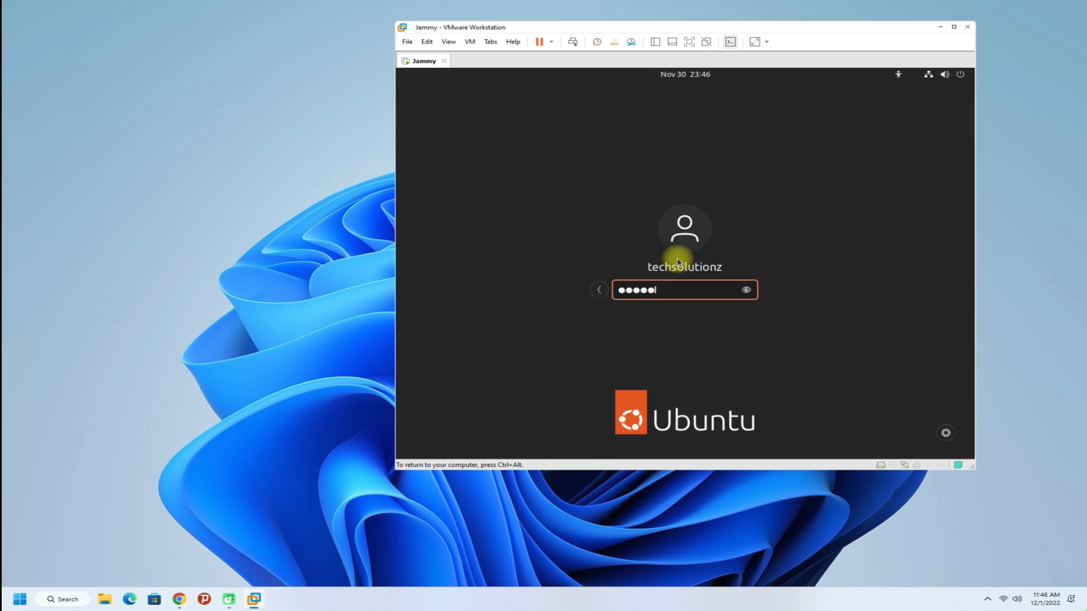
key("Return")
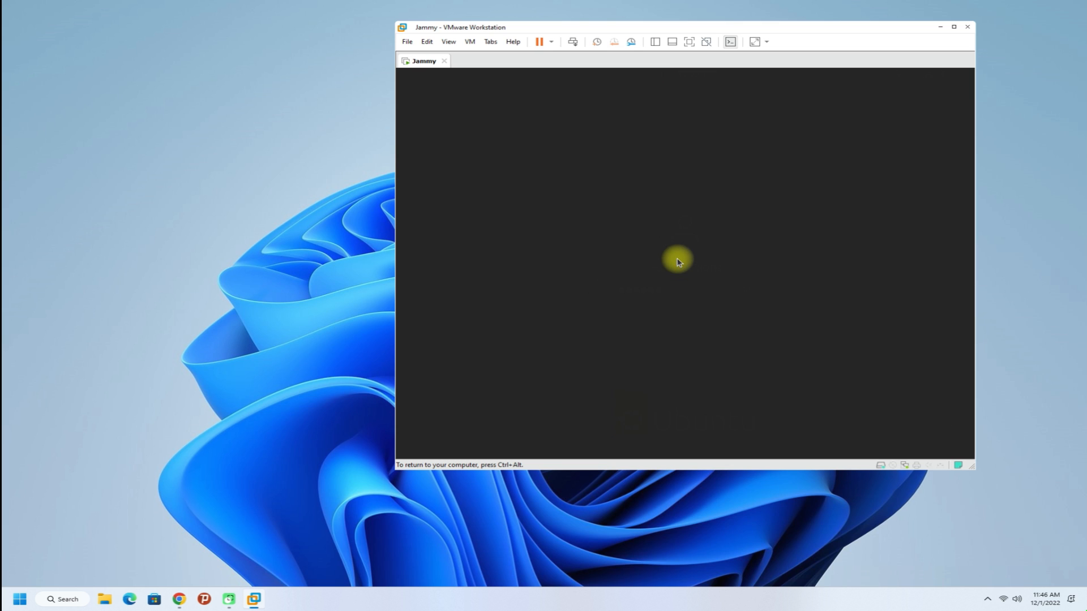
mouse_move(502, 196)
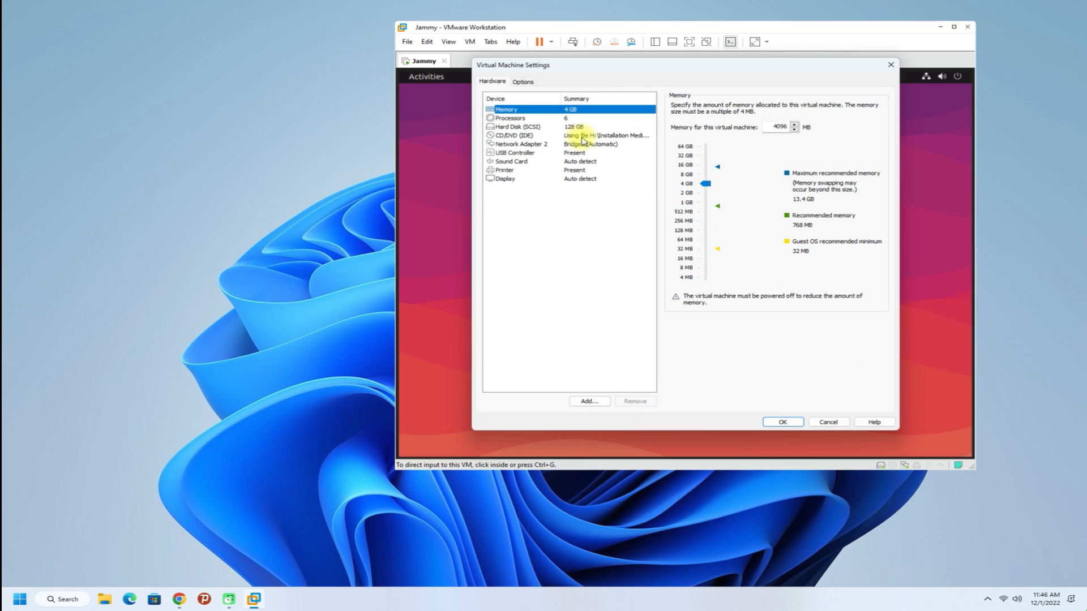
Close Virtual Machine Settings, focus the Ubuntu desktop, and start typing 'sudo' in a terminal.
left_click(521, 144)
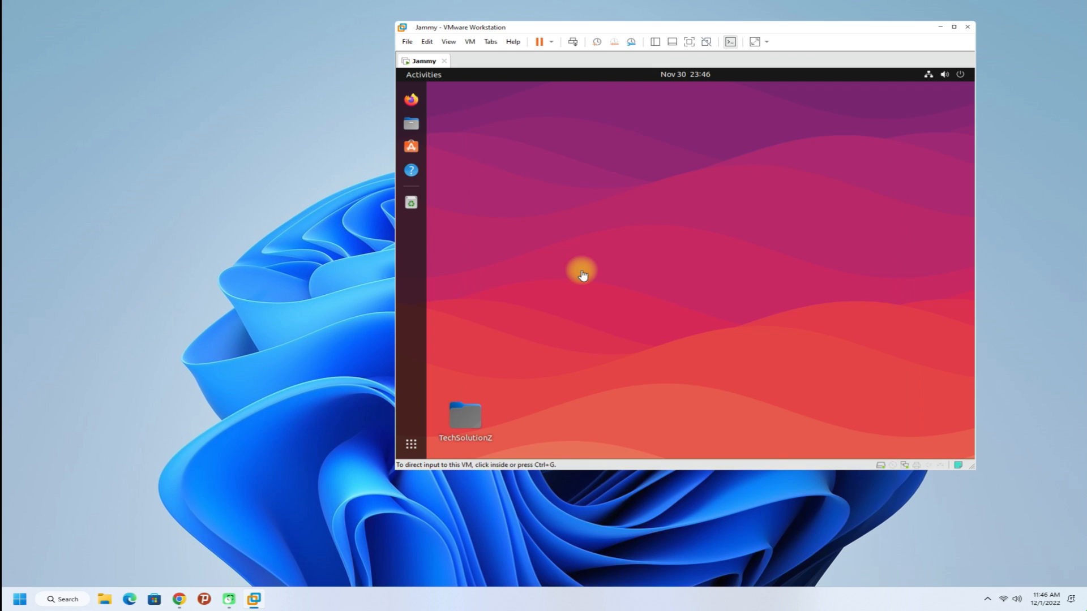
left_click(581, 272)
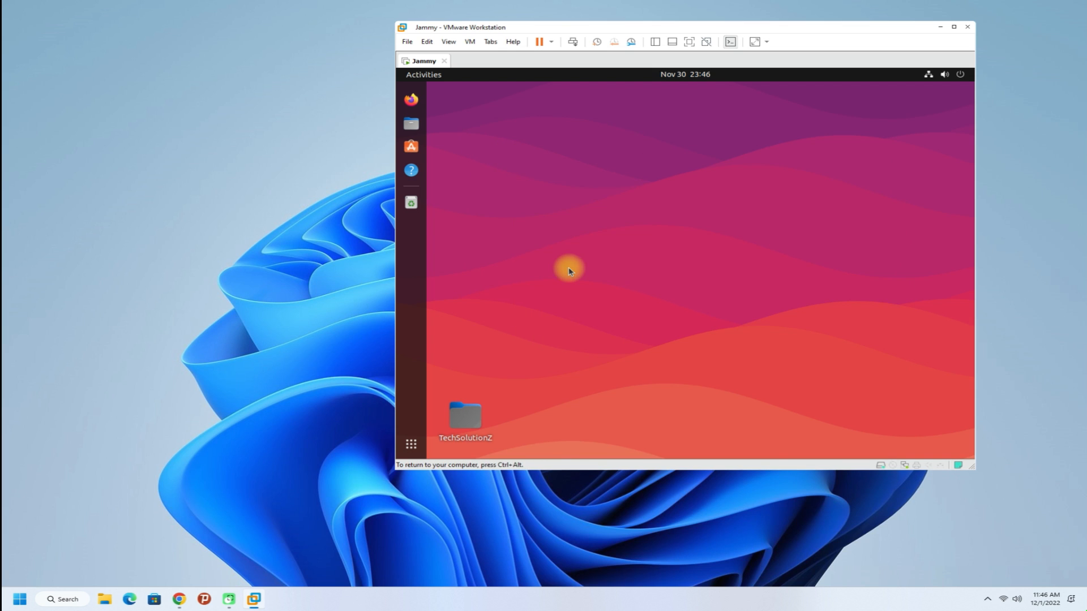
type("sudo")
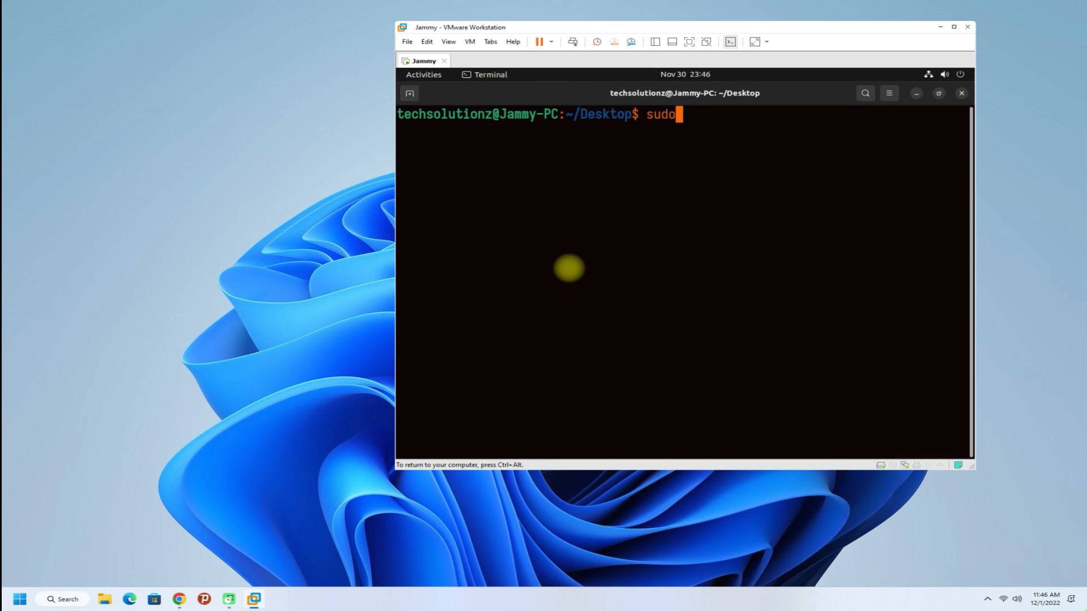